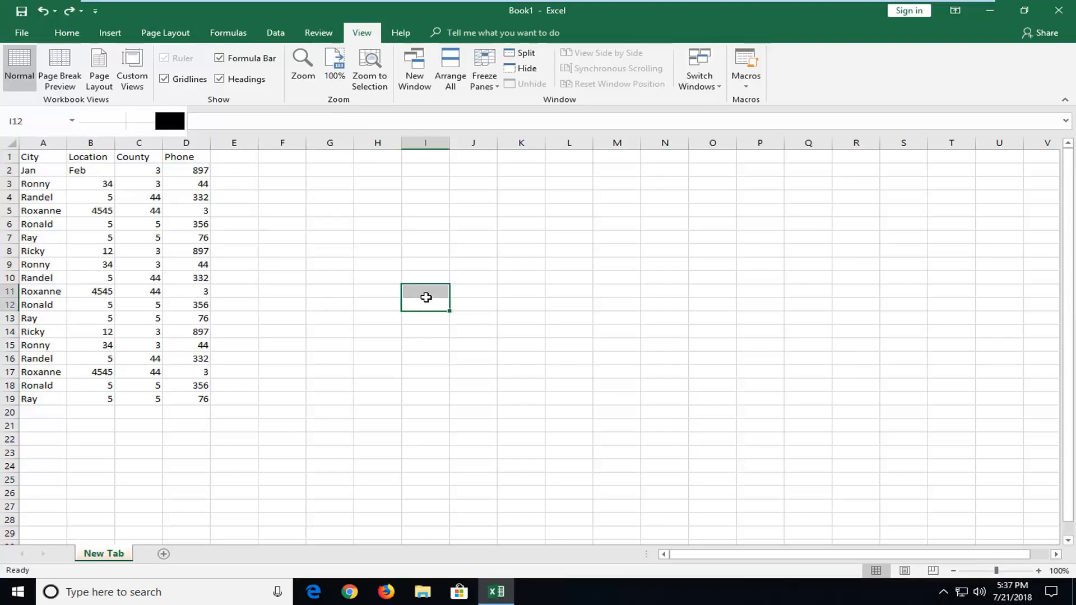
Step: Select cell G7 and switch the ribbon to the Home tab commands
click(330, 238)
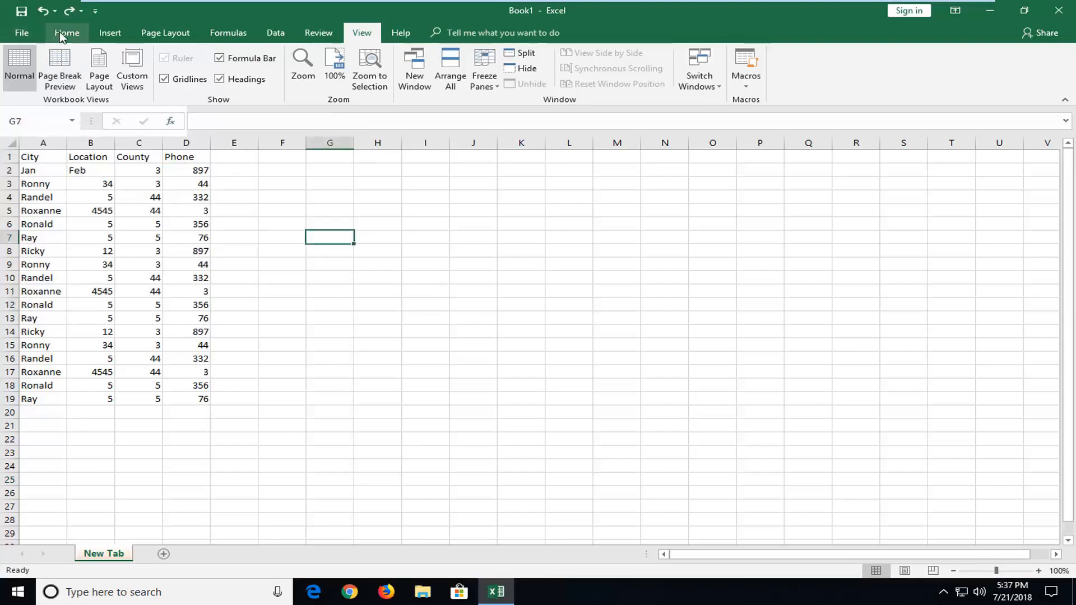
click(66, 32)
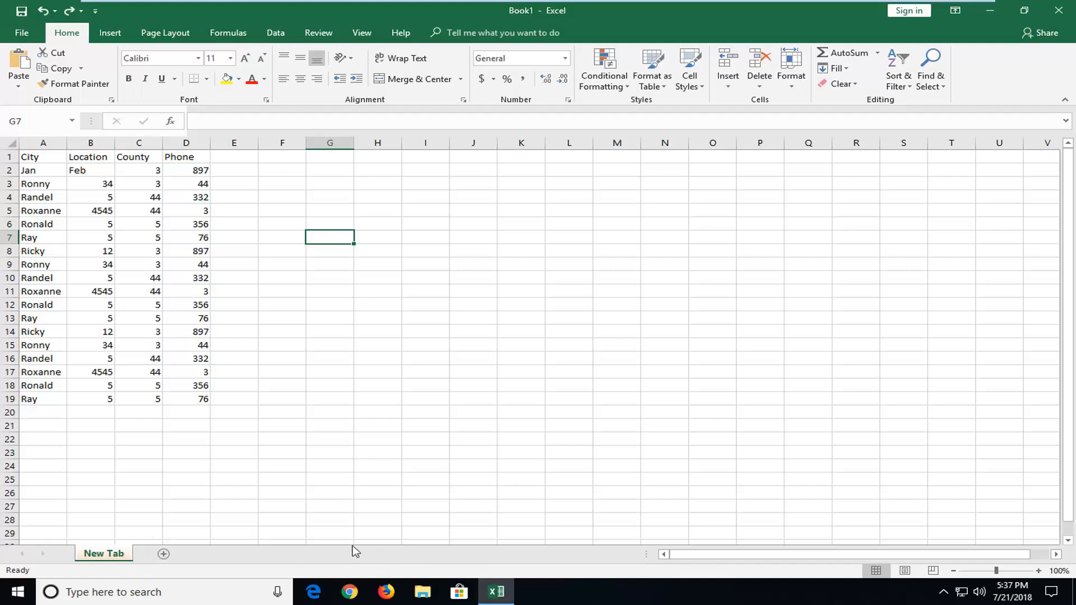
mouse_move(337, 342)
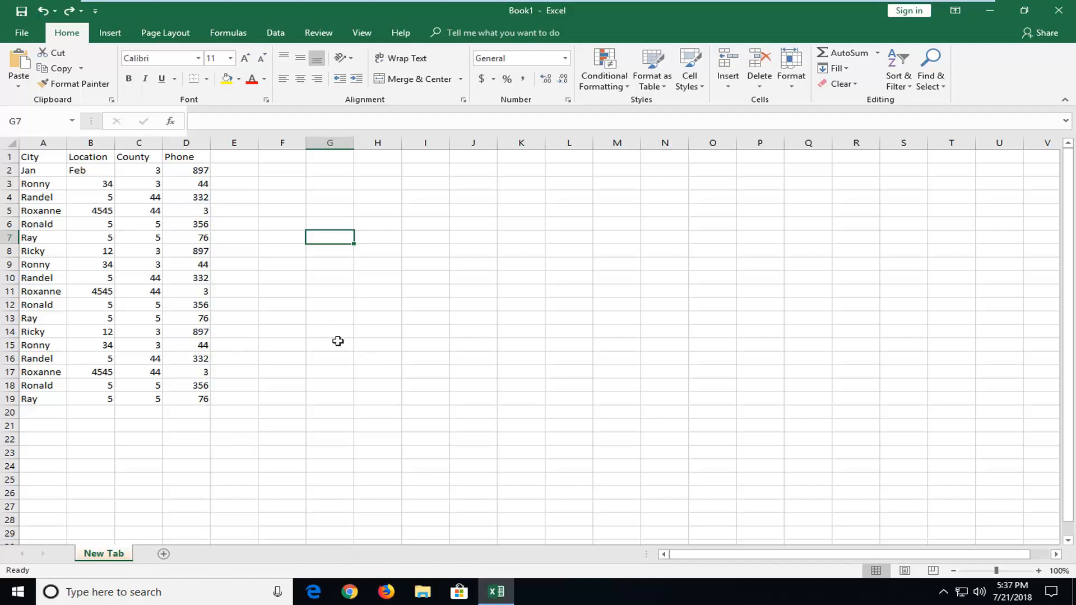
mouse_move(411, 329)
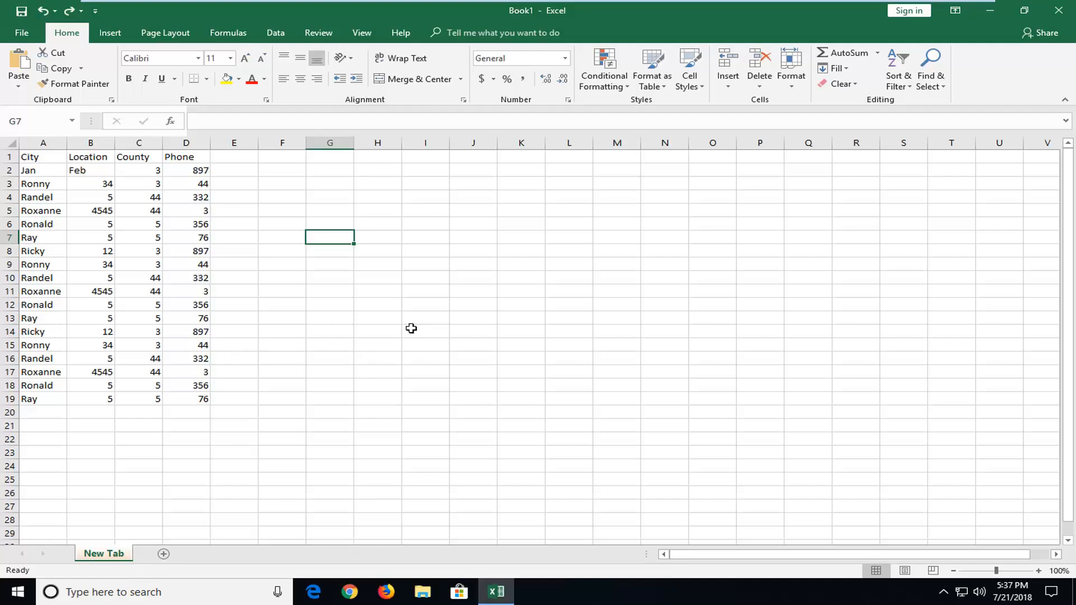
mouse_move(389, 349)
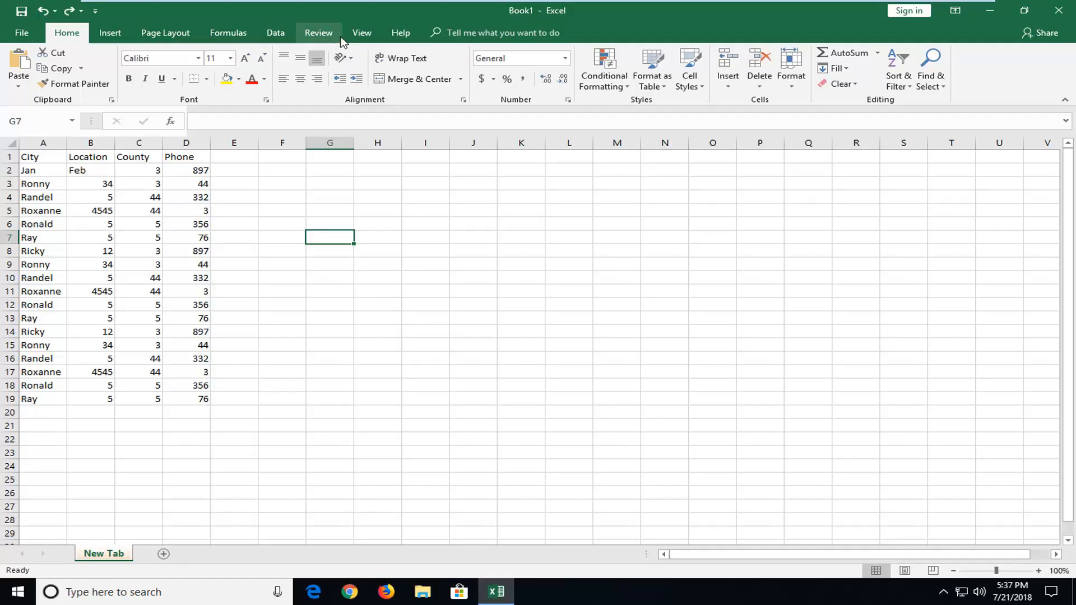
Step: Open a second window arranged vertically, enter 122 in F7, and add Sheet7
click(362, 32)
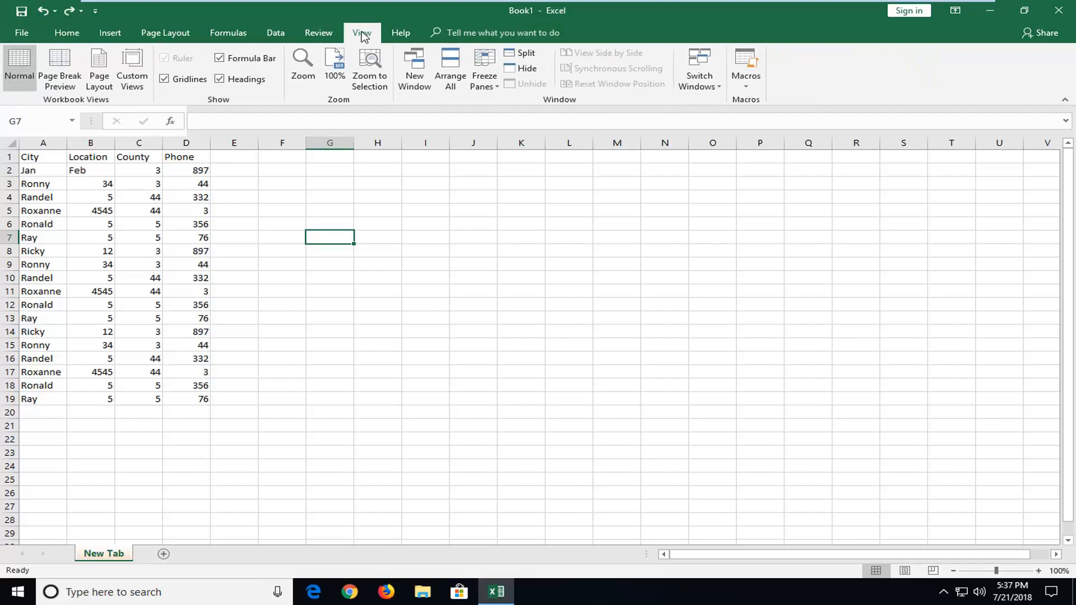
click(413, 68)
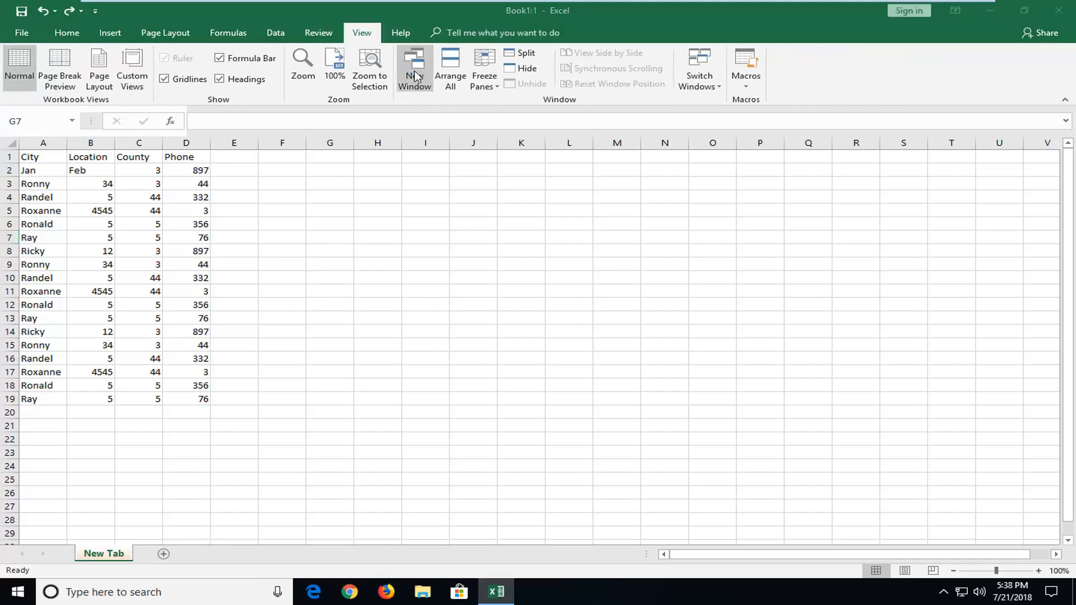
click(414, 69)
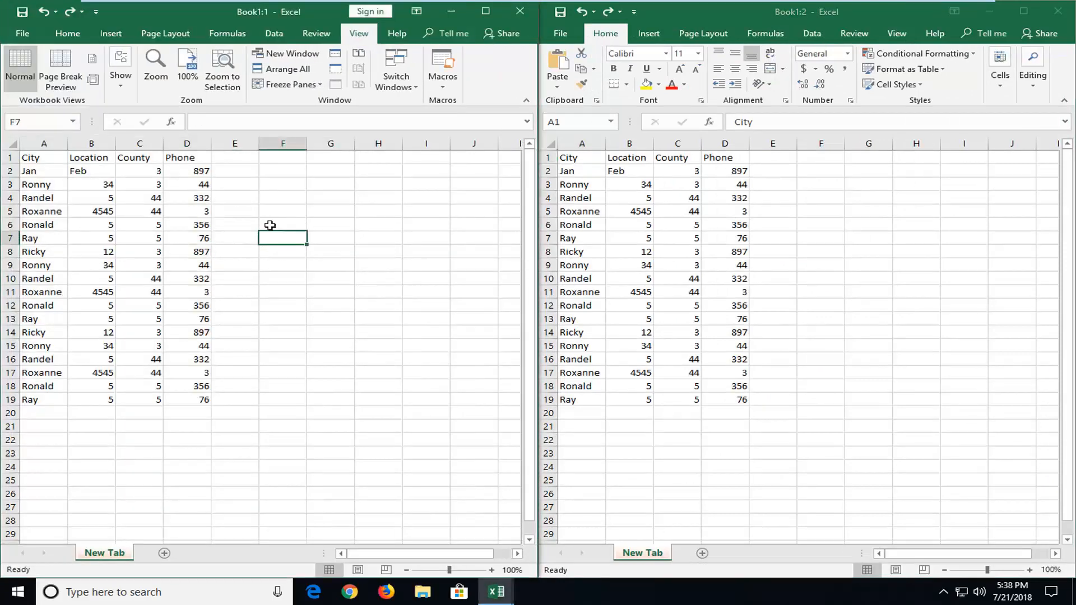
text(122)
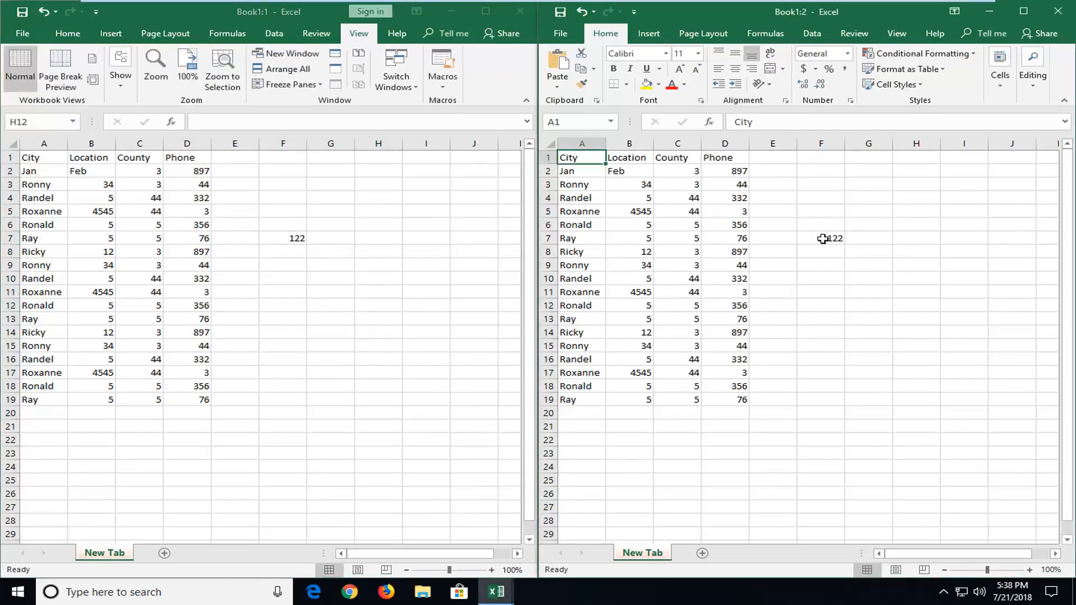
click(820, 238)
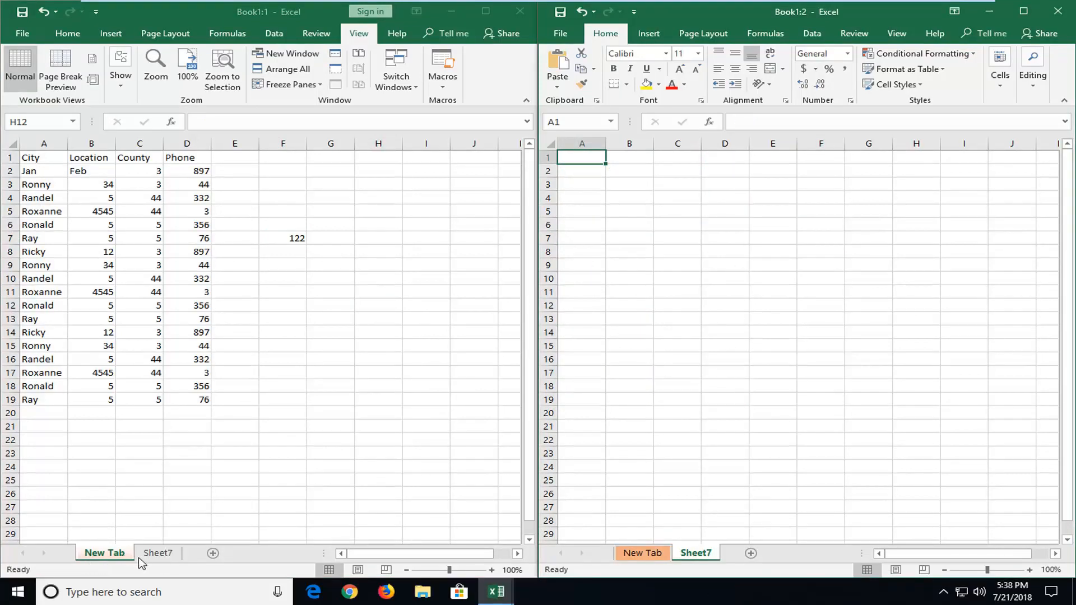
click(379, 305)
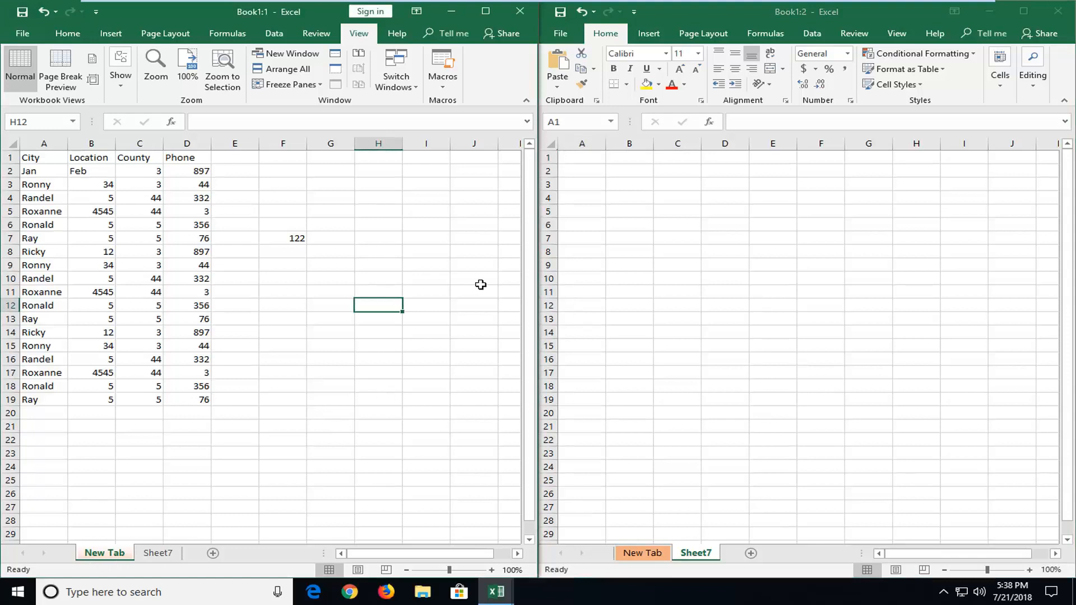
mouse_move(381, 288)
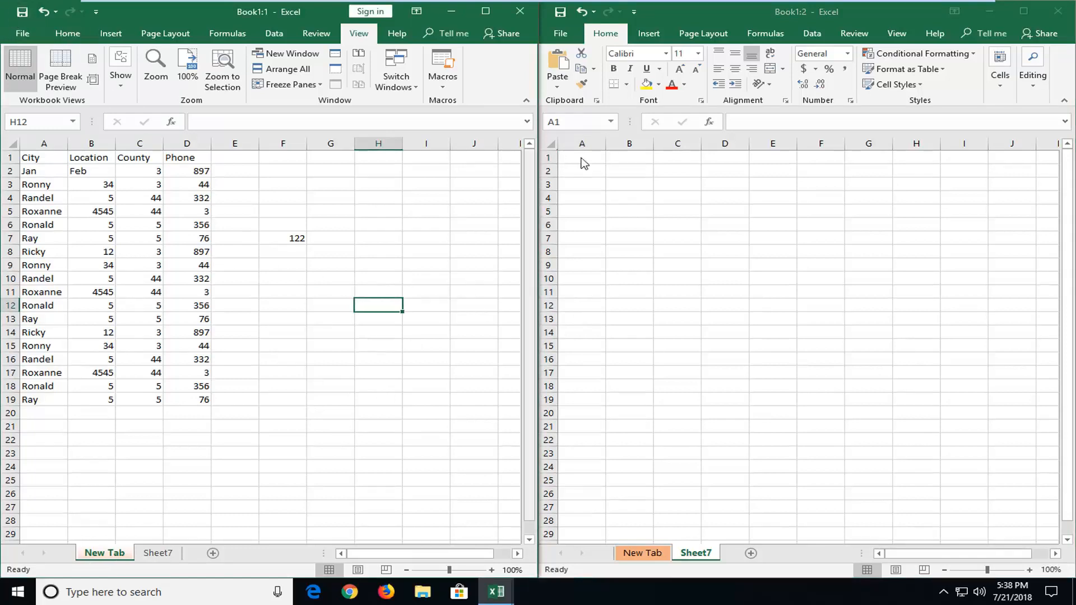
mouse_move(679, 343)
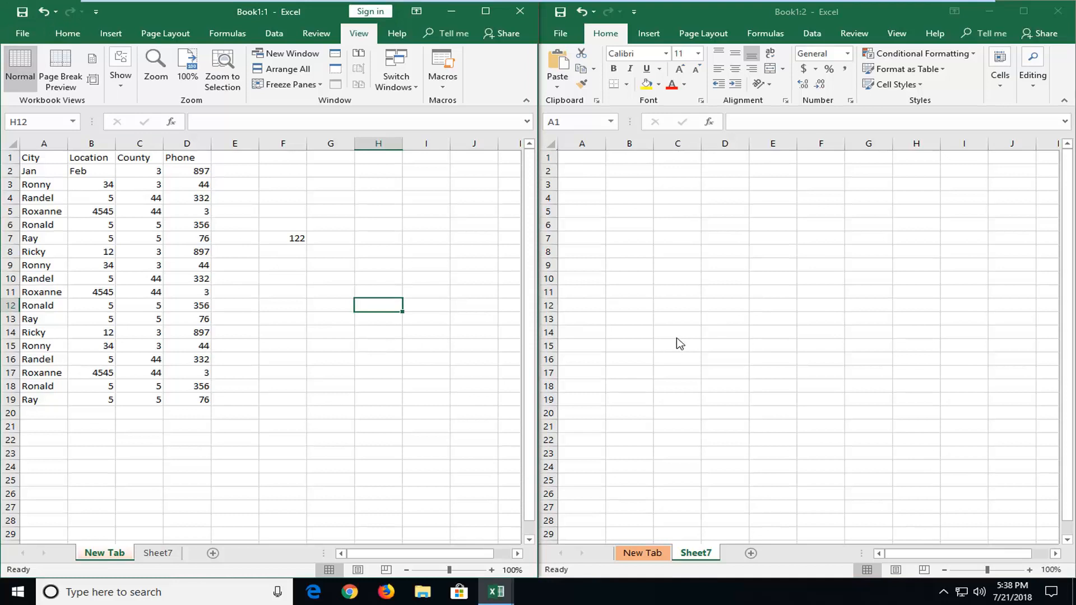
mouse_move(695, 342)
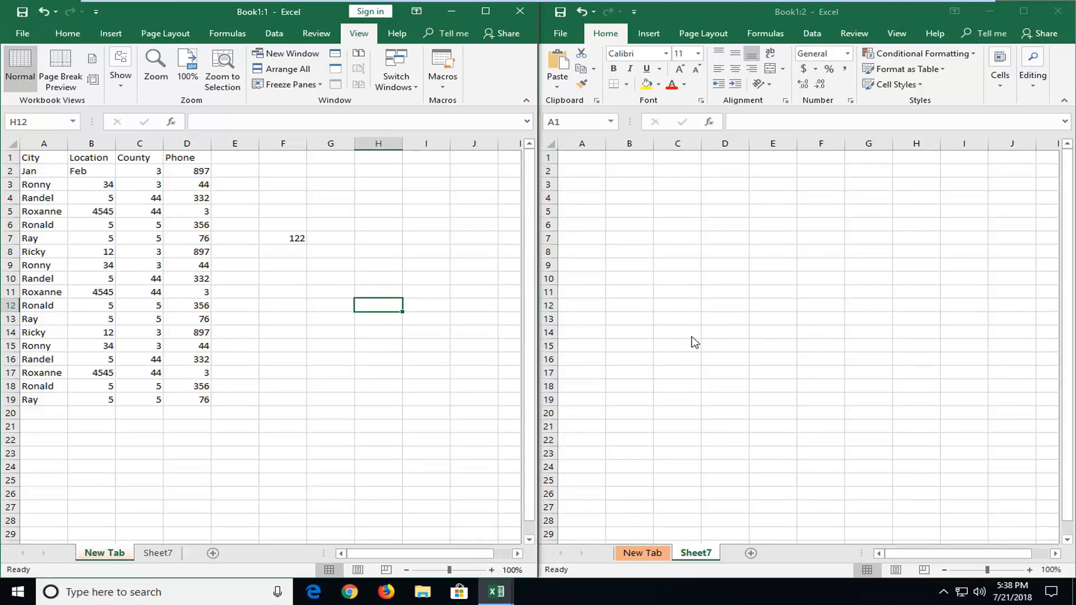